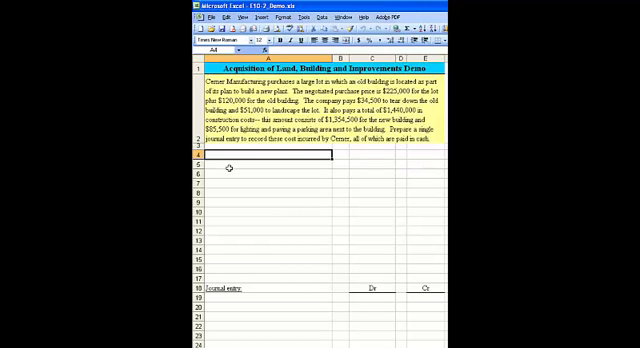
# - Enter the Cost of land heading, the 225,000 land price and 120,000 old building price
pyautogui.write('Cost of land')
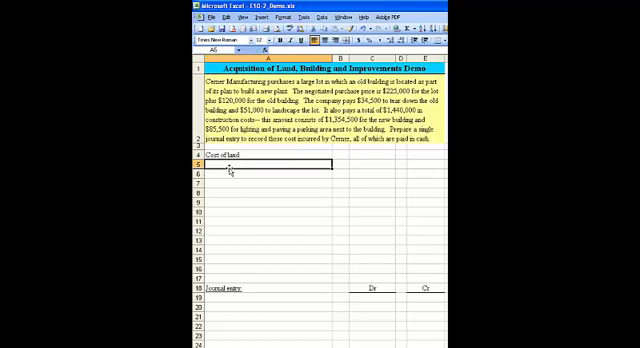
pyautogui.write('3')
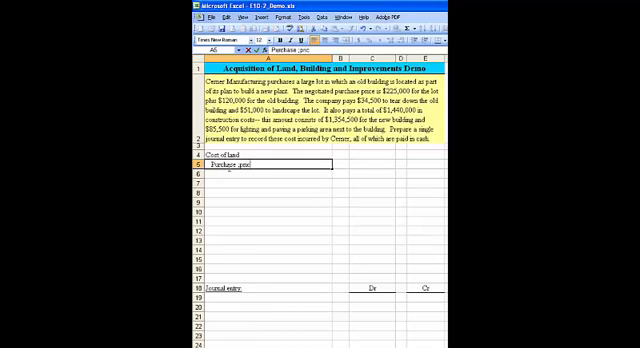
pyautogui.press('BackSpace')
pyautogui.write('e for the land')
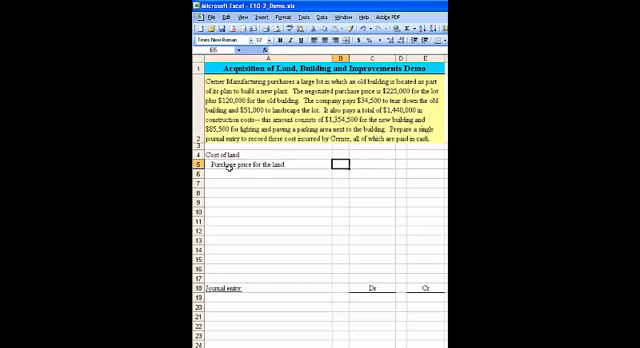
pyautogui.write('225,000')
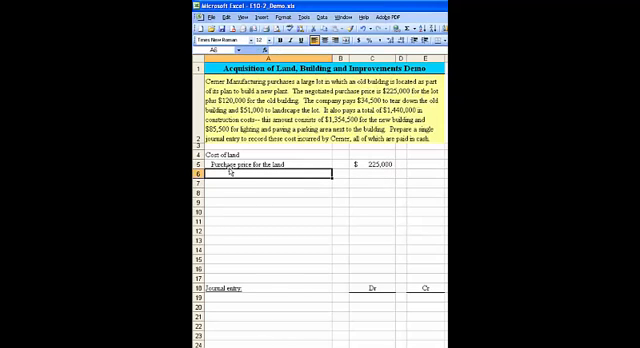
pyautogui.write('Purchase price for the land')
pyautogui.write('Purchase price for old building')
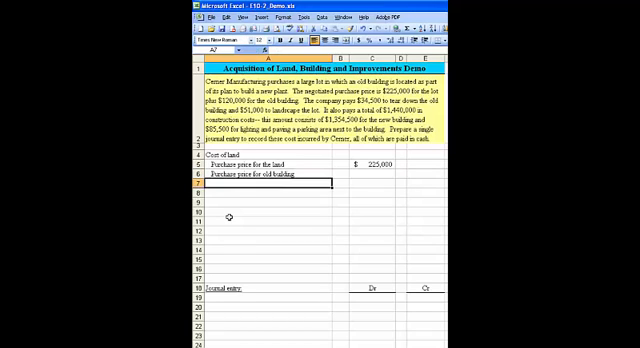
pyautogui.write('120,000')
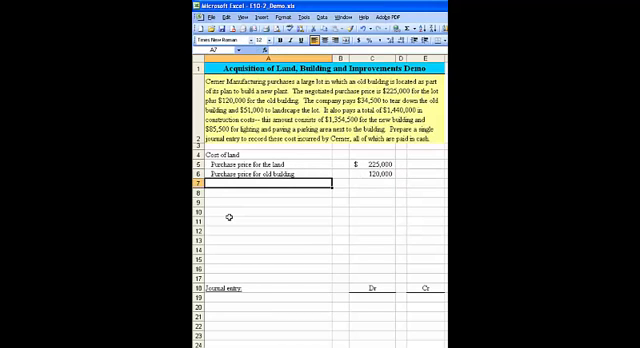
# - Add demolition costs of 34,500 and landscaping of 51,000, summed to 430,500
pyautogui.write('Demolition')
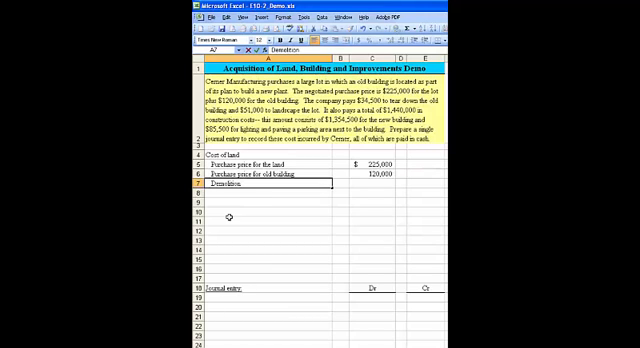
pyautogui.write('costs')
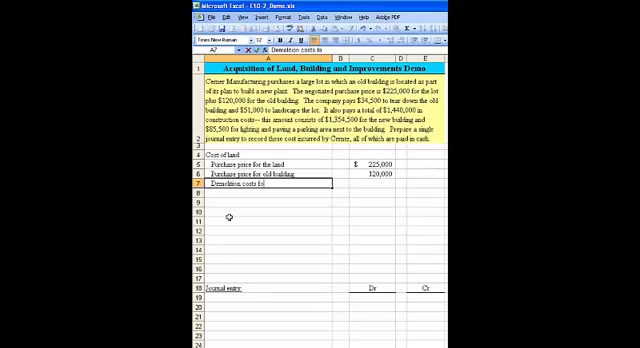
pyautogui.write('for old building')
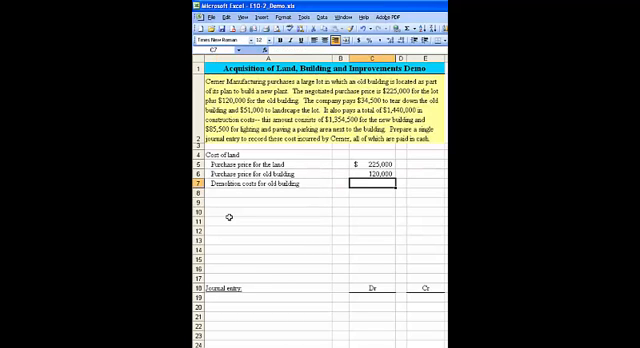
pyautogui.write('345')
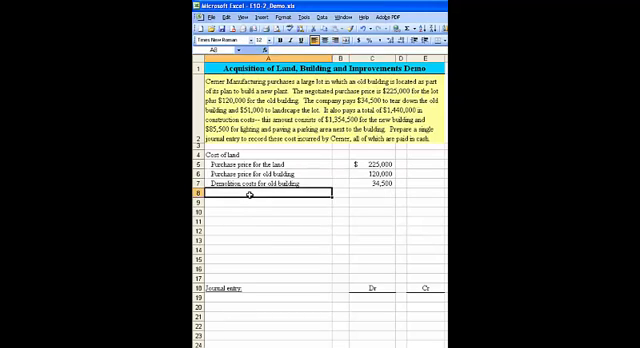
pyautogui.write('Land')
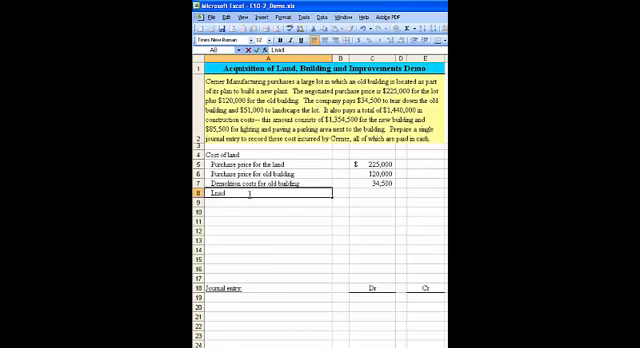
pyautogui.write('Landscaping')
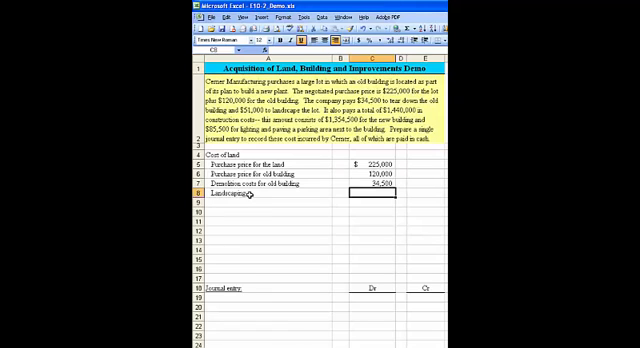
pyautogui.write('510')
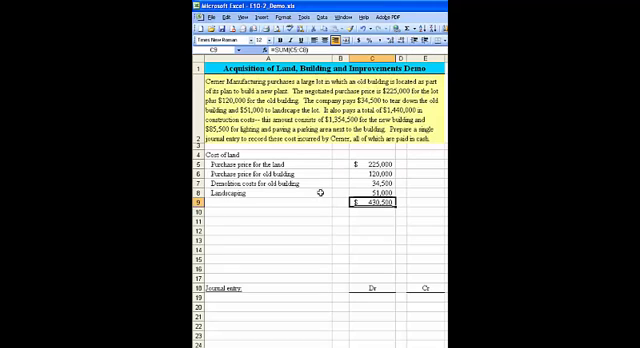
pyautogui.moveTo(232, 227)
pyautogui.write('Cost of new building')
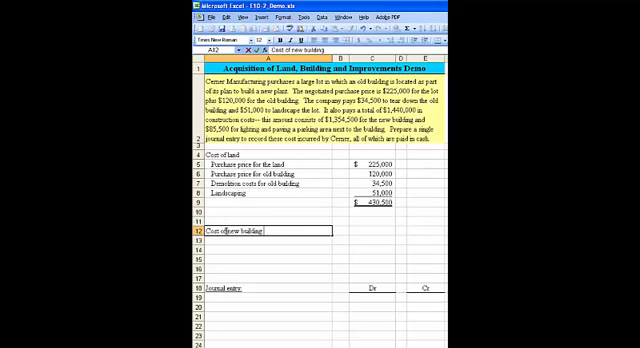
# - Enter new building cost 1,354,500 and land improvements 85,500, summed to 1,440,000
pyautogui.write('an dland improvements')
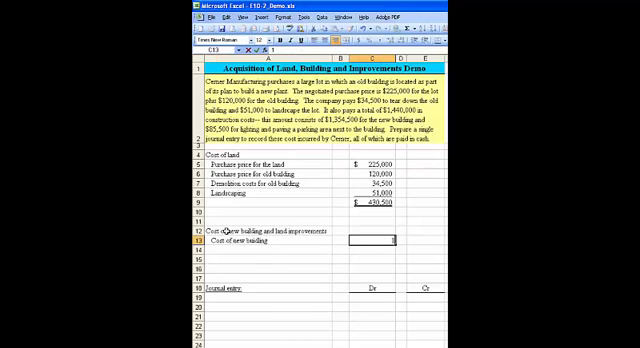
pyautogui.write('1354')
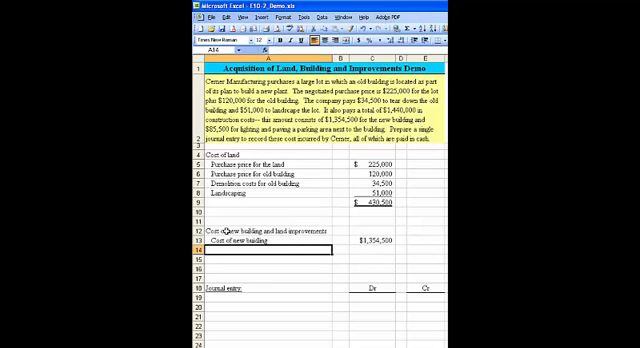
pyautogui.write('Cost of new building')
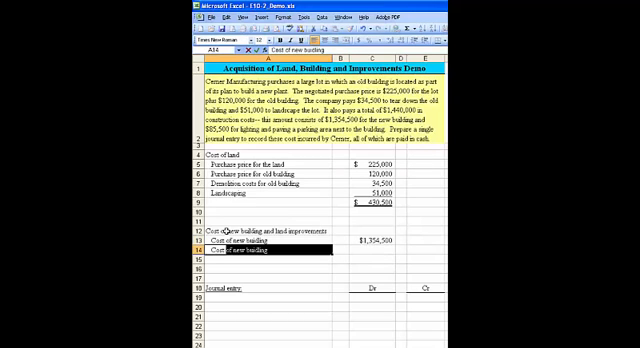
pyautogui.write('Cost of land improvements')
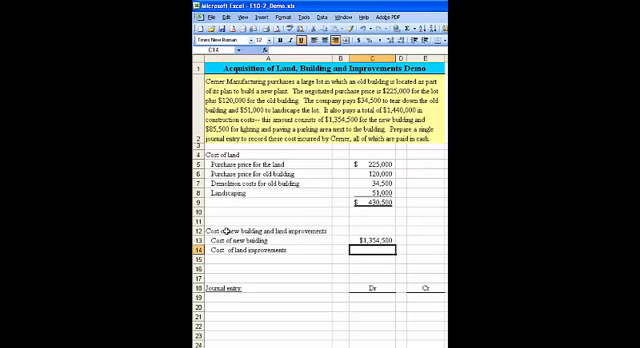
pyautogui.write('855')
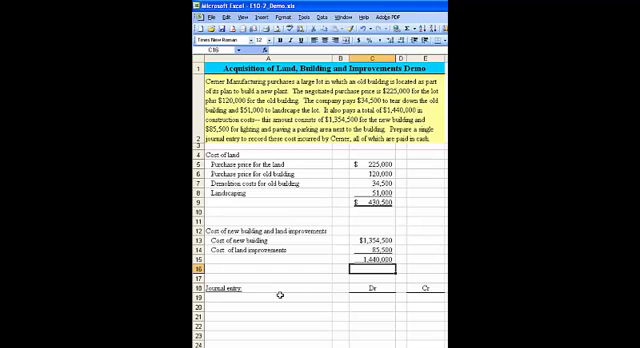
# - Type account titles Land, Land Improvements, Building and indented Cash in A19:A22
pyautogui.write('La')
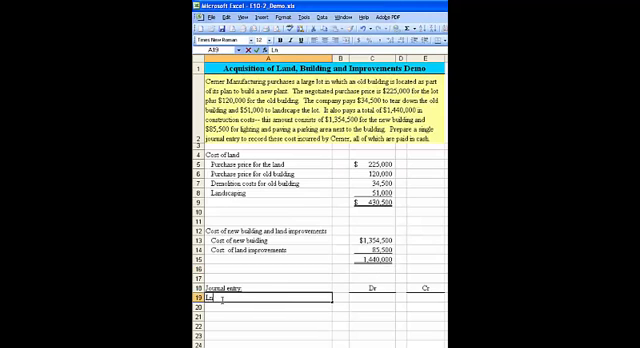
pyautogui.write('Land')
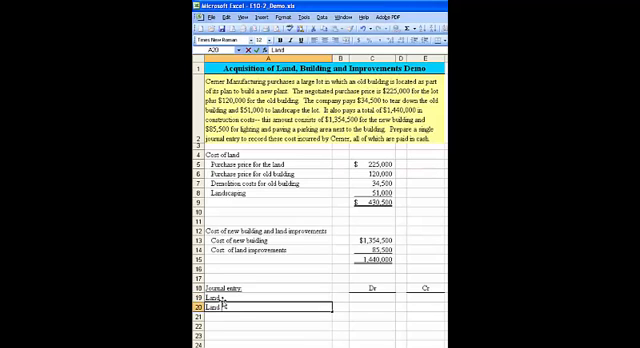
pyautogui.write('In')
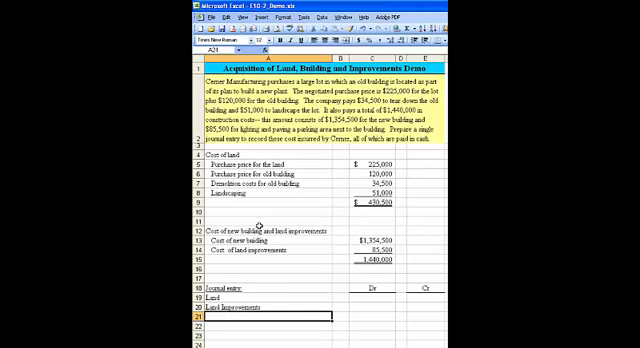
pyautogui.write('Bui')
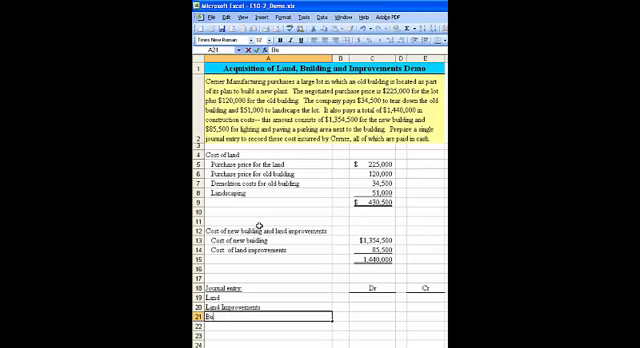
pyautogui.write('Building')
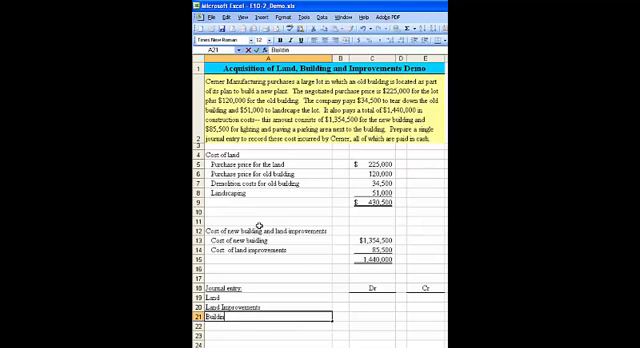
pyautogui.write('Cash')
pyautogui.click(372, 296)
pyautogui.write('=')
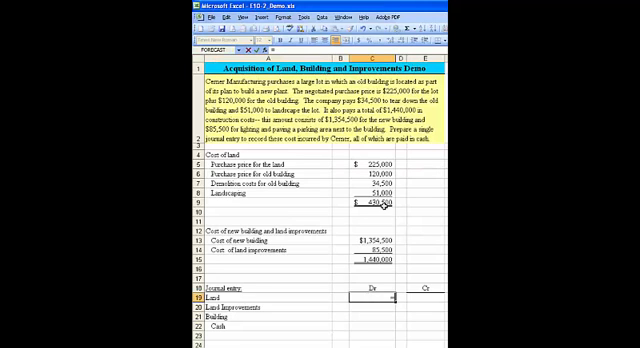
# - Enter 430,500 as the Land debit and =C14 for the Land Improvements debit
pyautogui.write('430500')
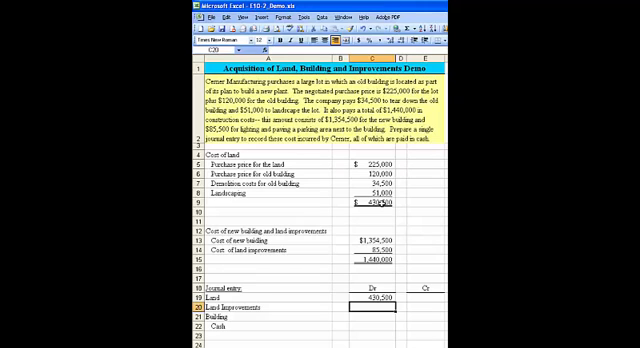
pyautogui.write('=C14')
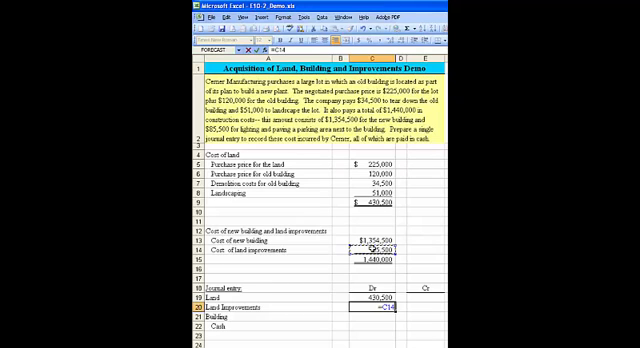